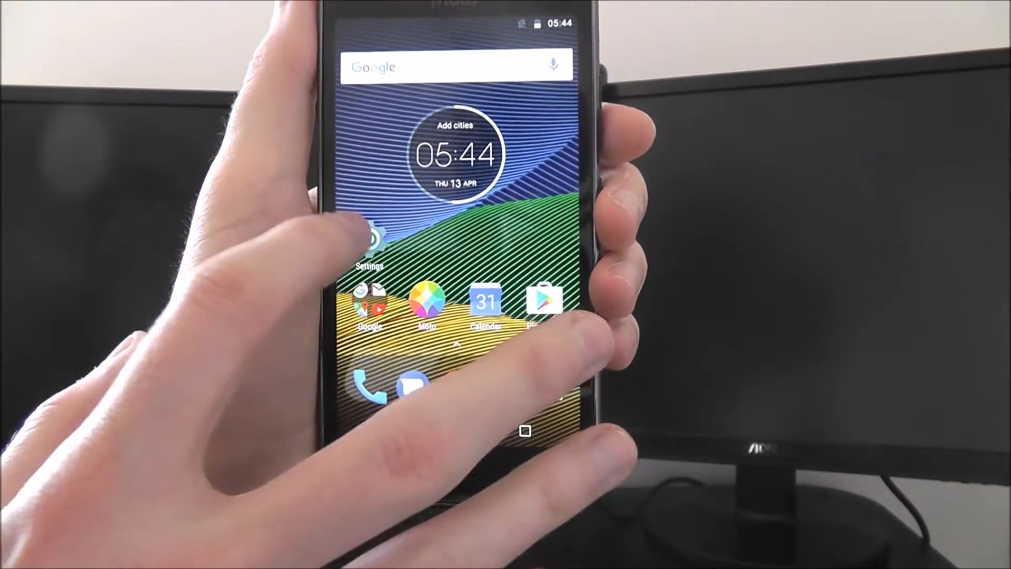
# - Open the Settings app from the home screen to reach Security
pyautogui.click(366, 239)
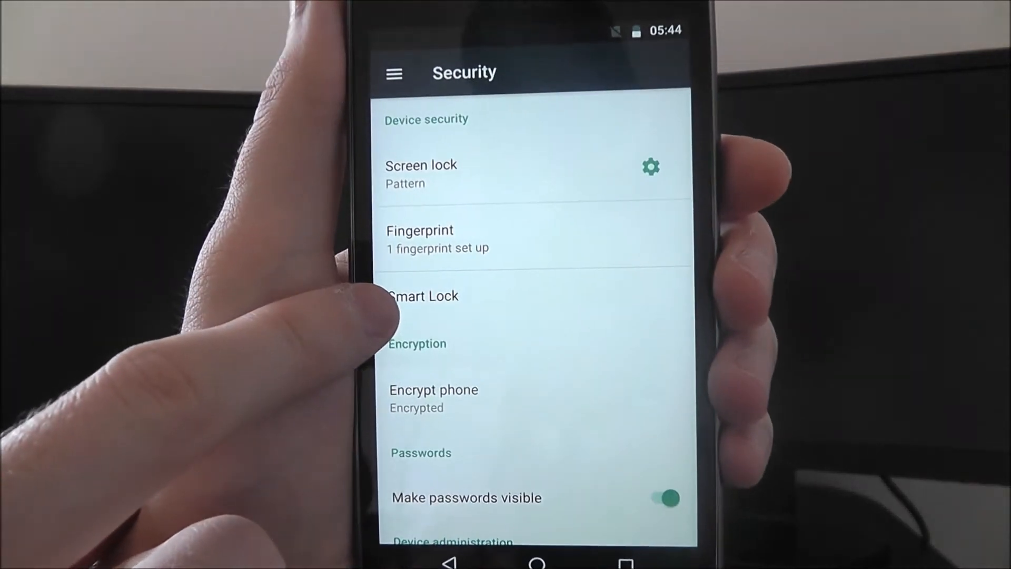
# - Open Smart Lock from the Security screen
pyautogui.click(423, 296)
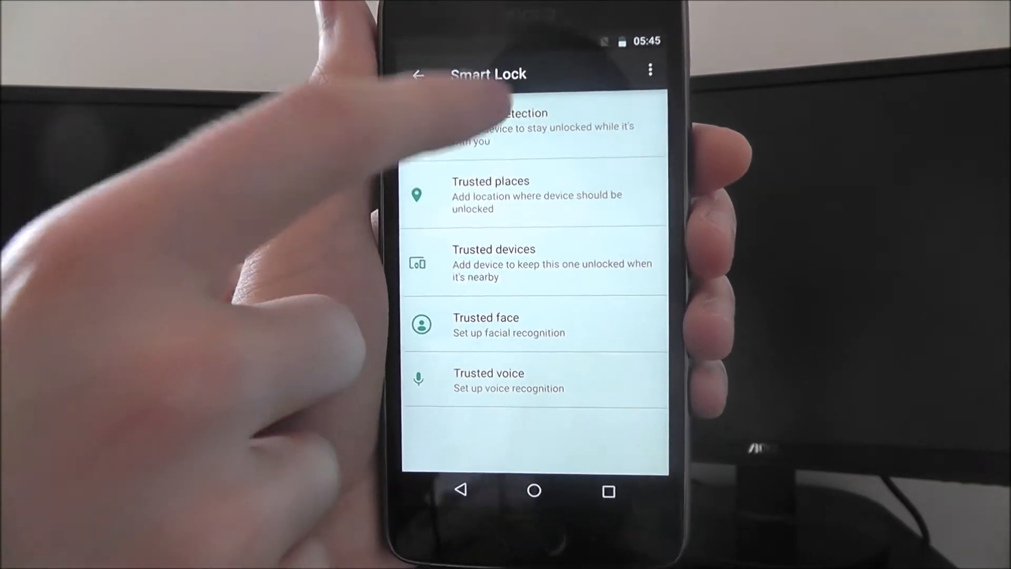
# - Turn the On-body detection switch On and confirm with Continue
pyautogui.click(522, 126)
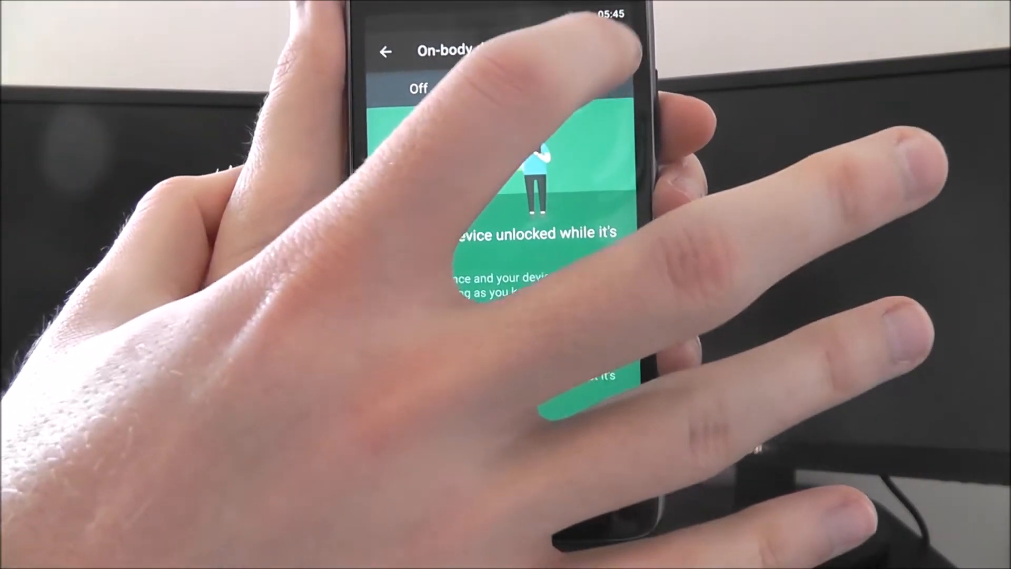
pyautogui.click(408, 87)
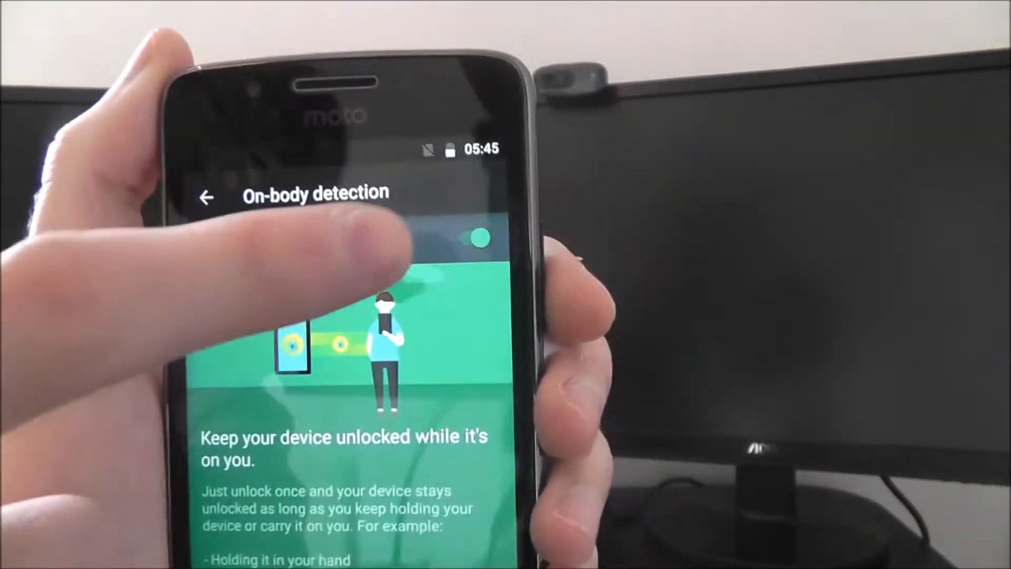
pyautogui.click(477, 238)
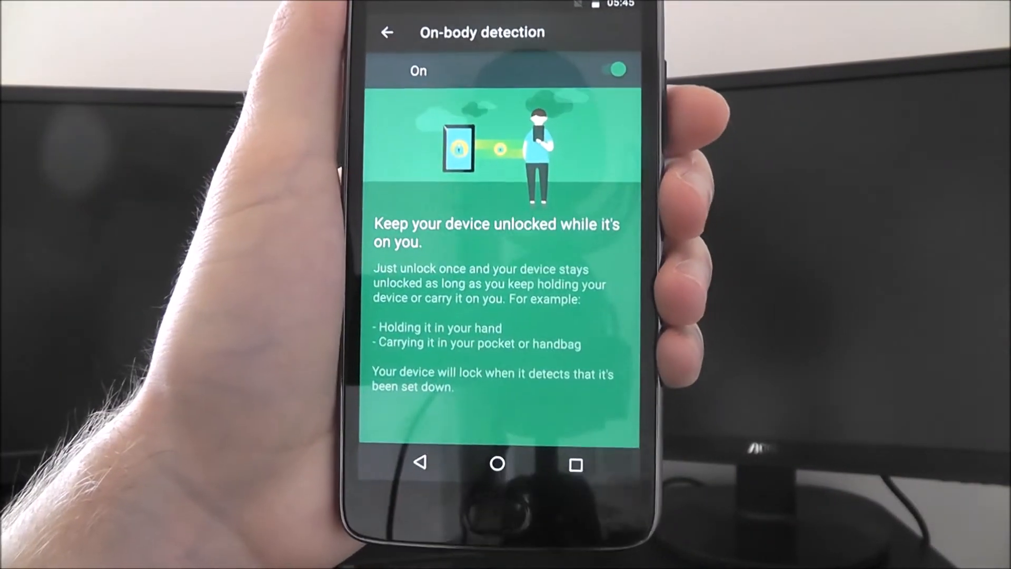
# - Go back to the Smart Lock list, where on-body detection now shows enabled
pyautogui.click(386, 33)
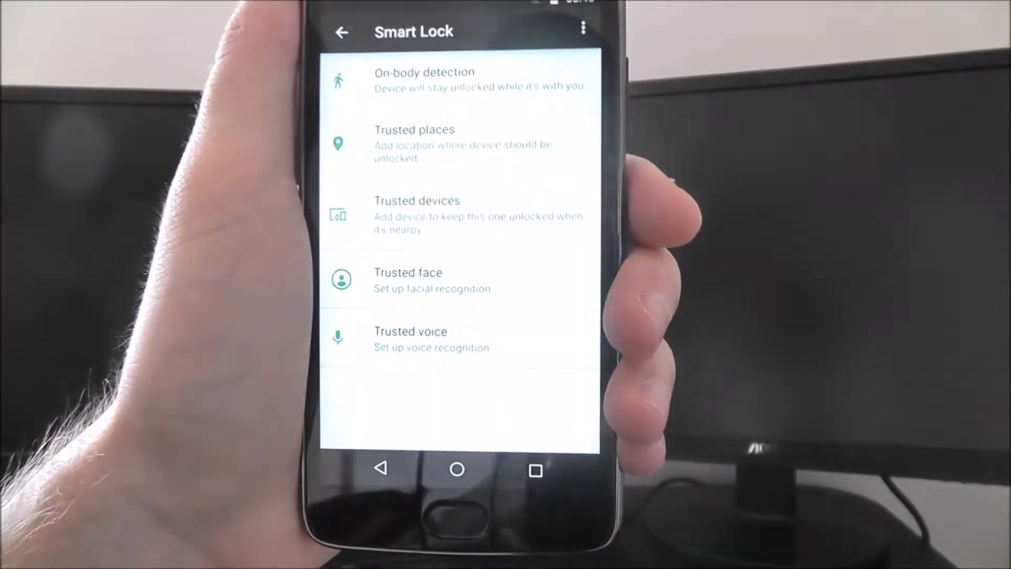